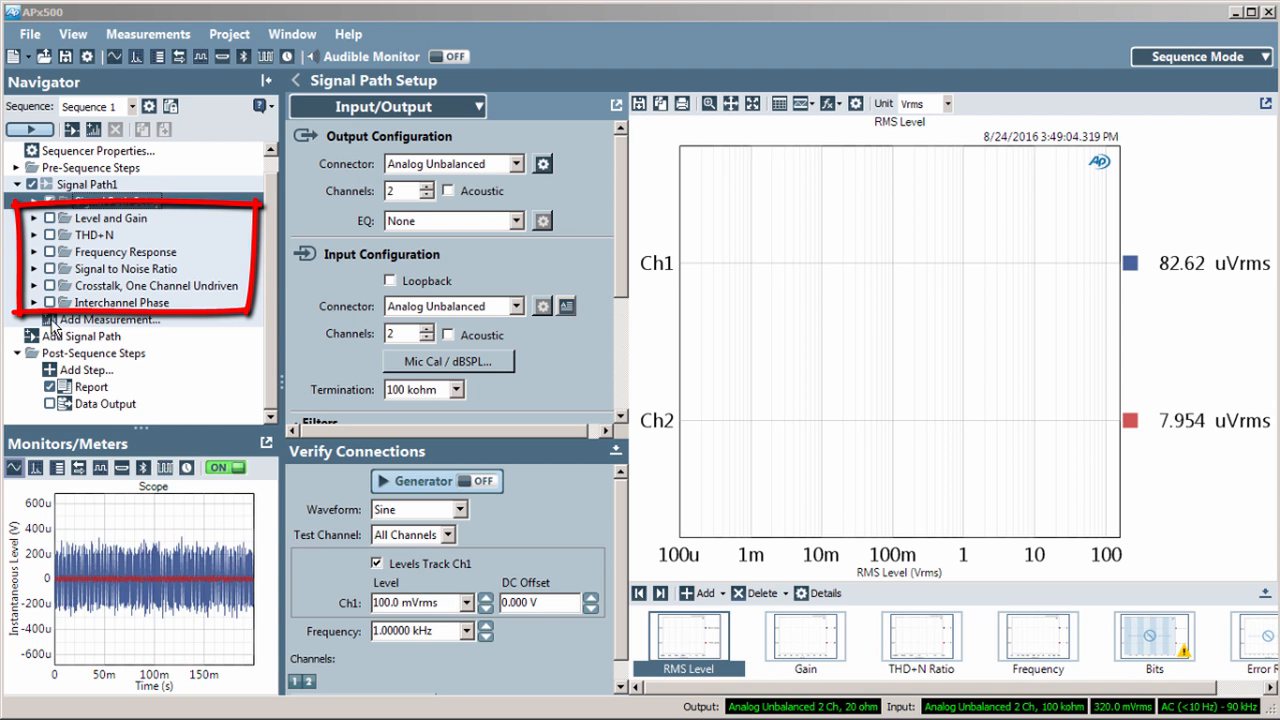
- Add the PESQ, PESQ (Averaged), POLQA and POLQA (Averaged) measurements to the signal path
click(110, 200)
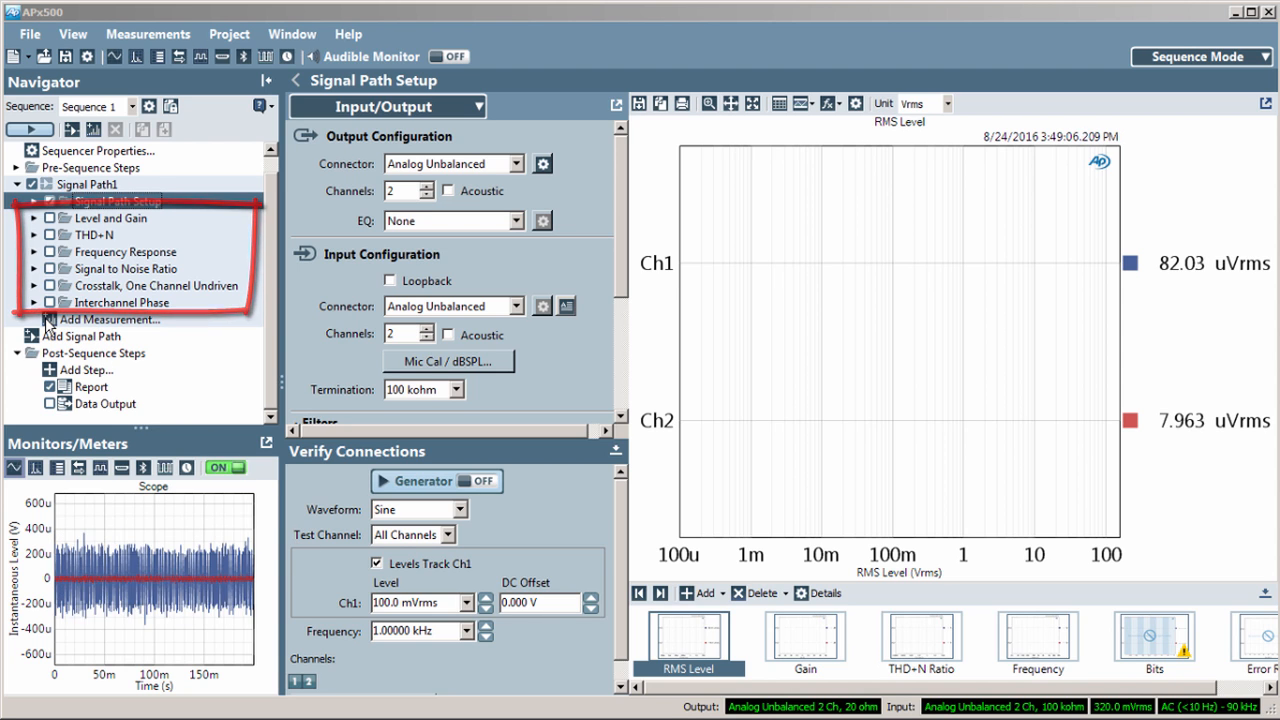
click(110, 320)
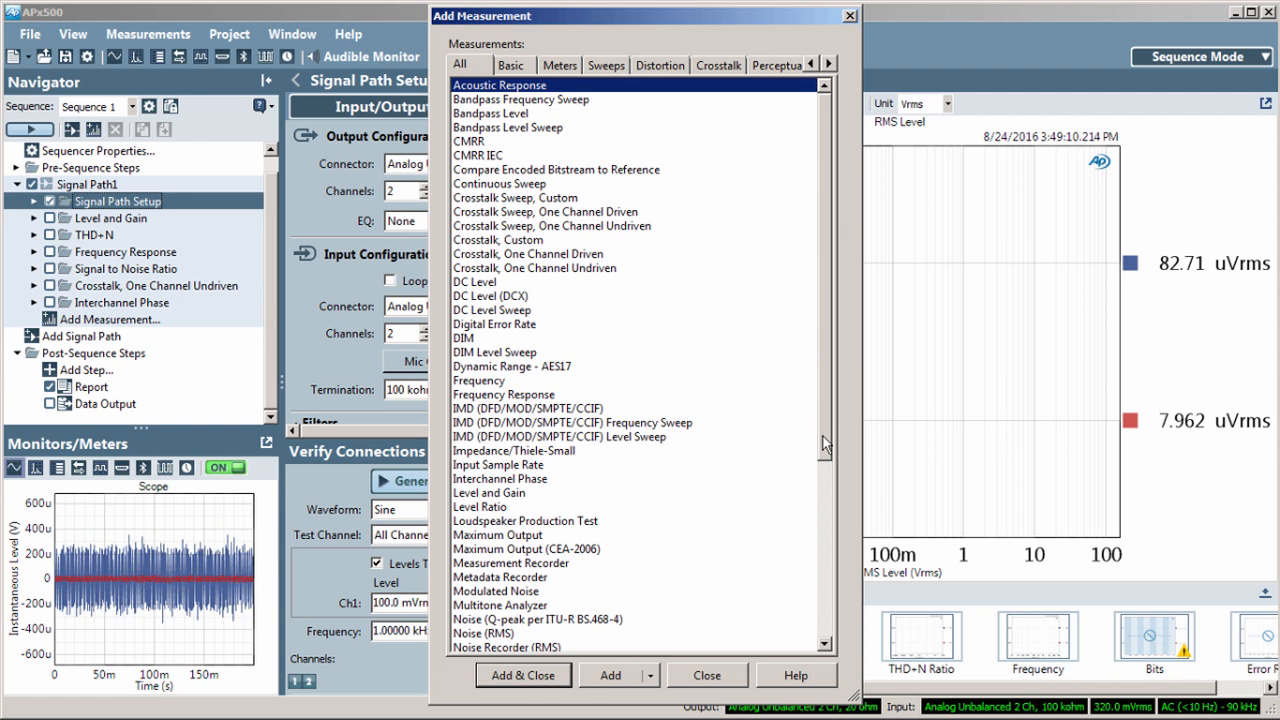
scroll(down, 3)
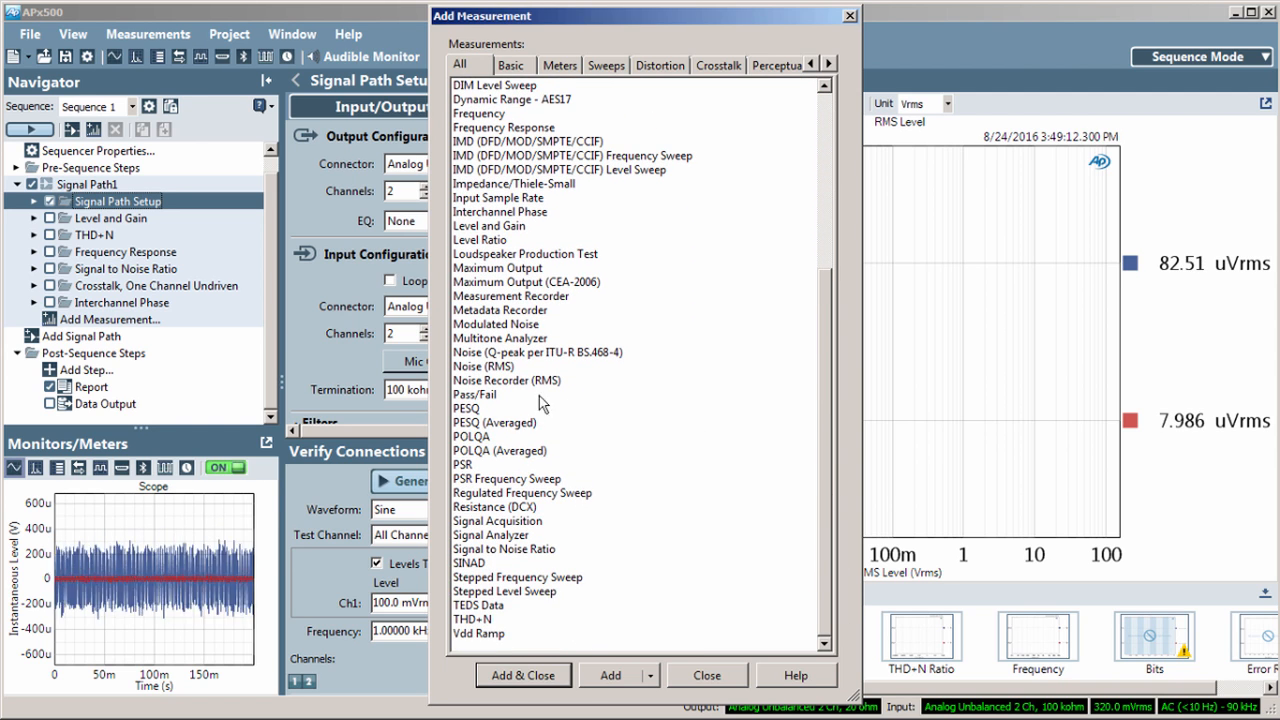
click(468, 408)
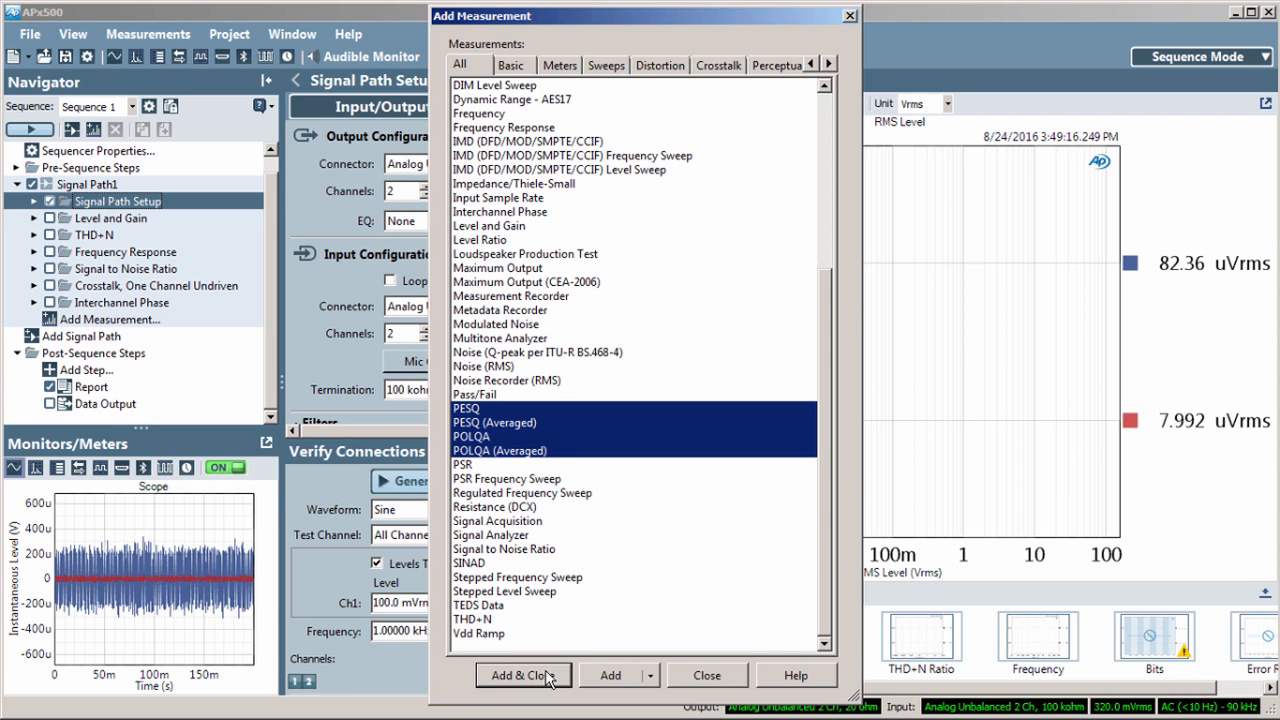
click(516, 676)
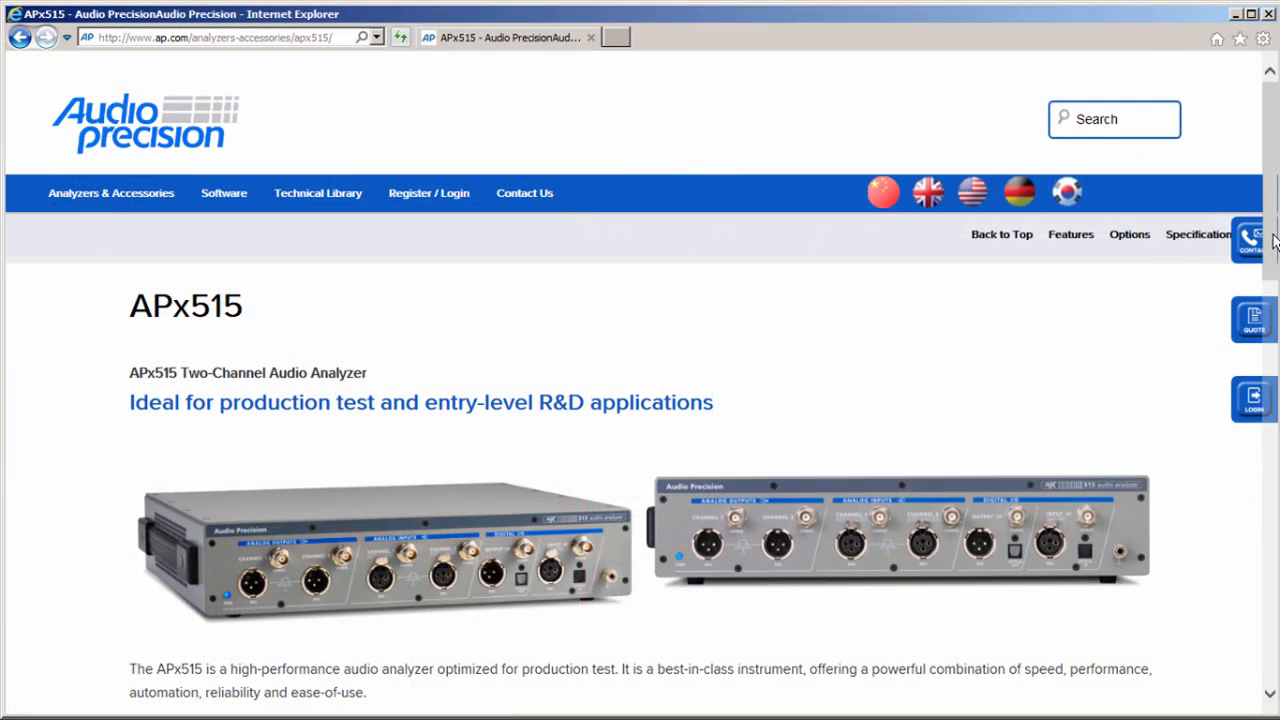
- Browse the APx515 OPTIONS section listing I/O and software options such as POLQA and PESQ
scroll(down, 3)
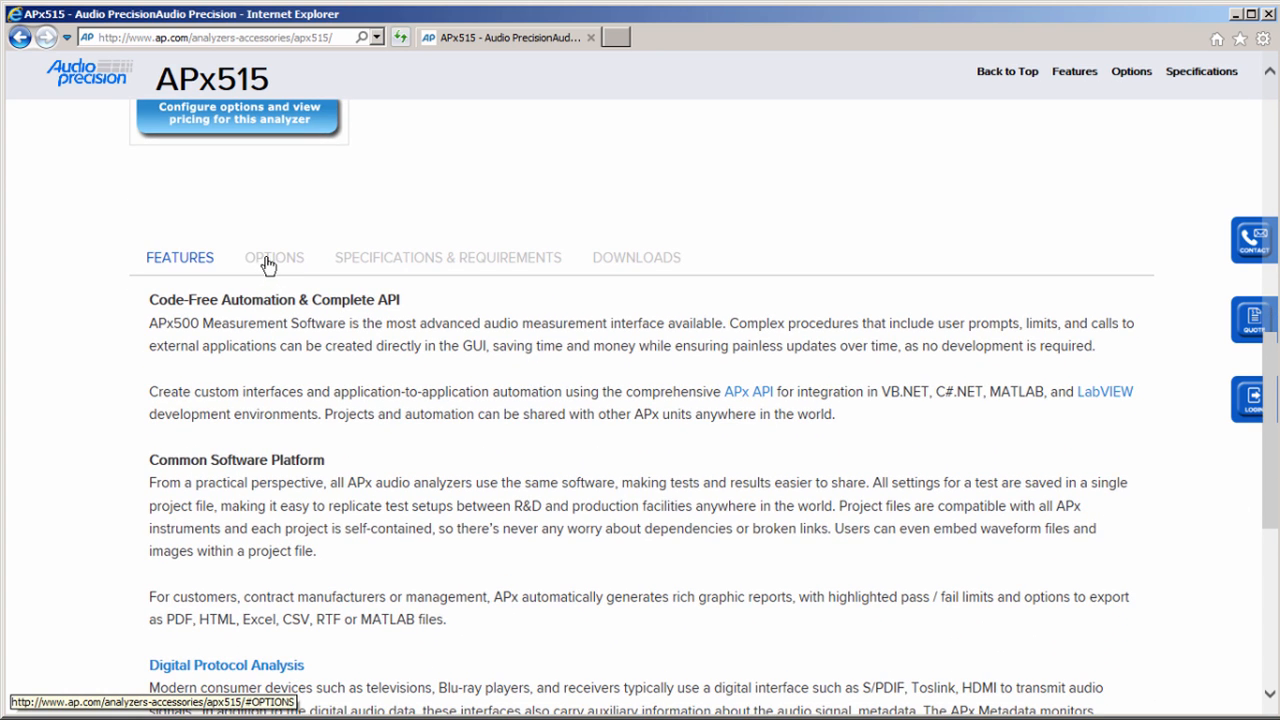
click(274, 256)
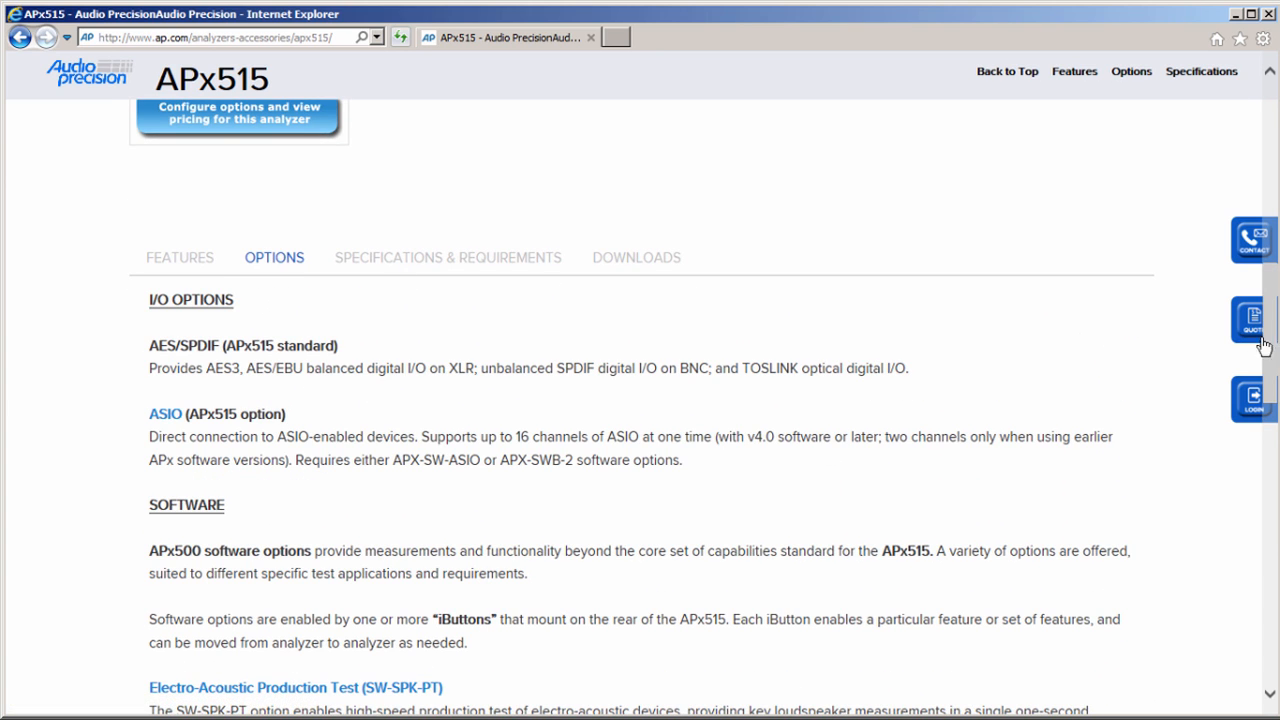
scroll(down, 3)
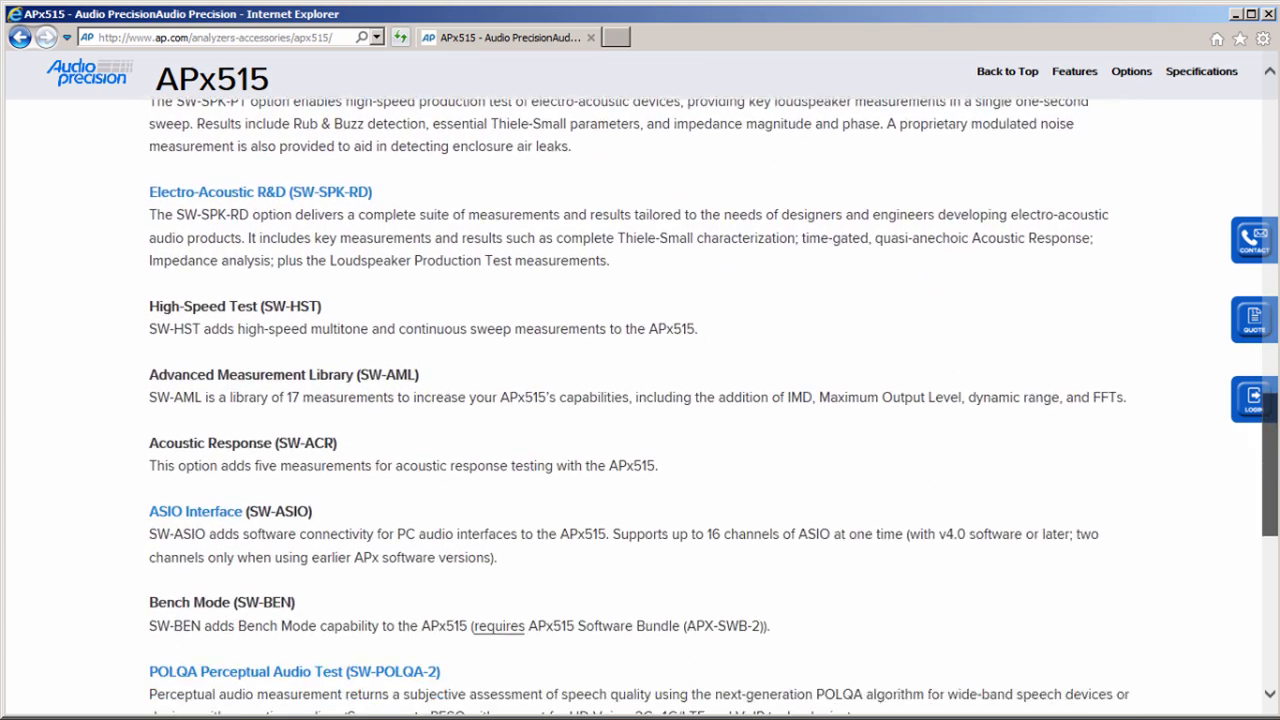
scroll(down, 3)
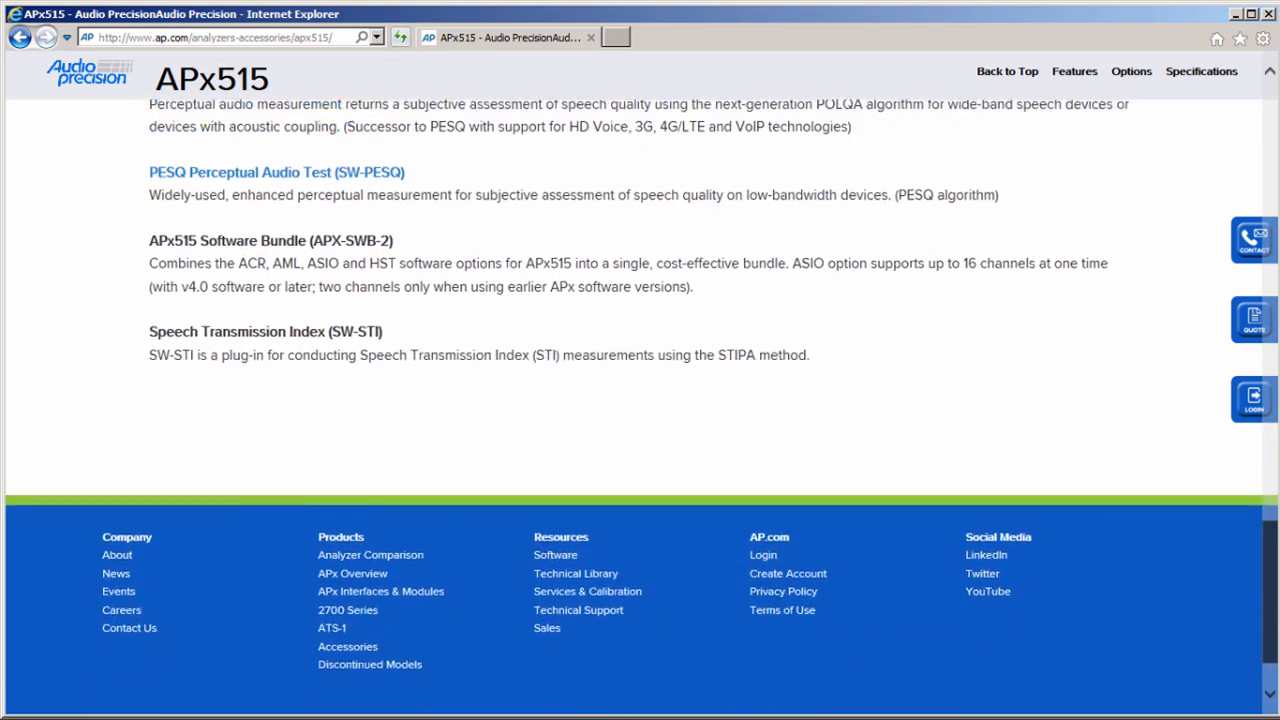
scroll(down, 3)
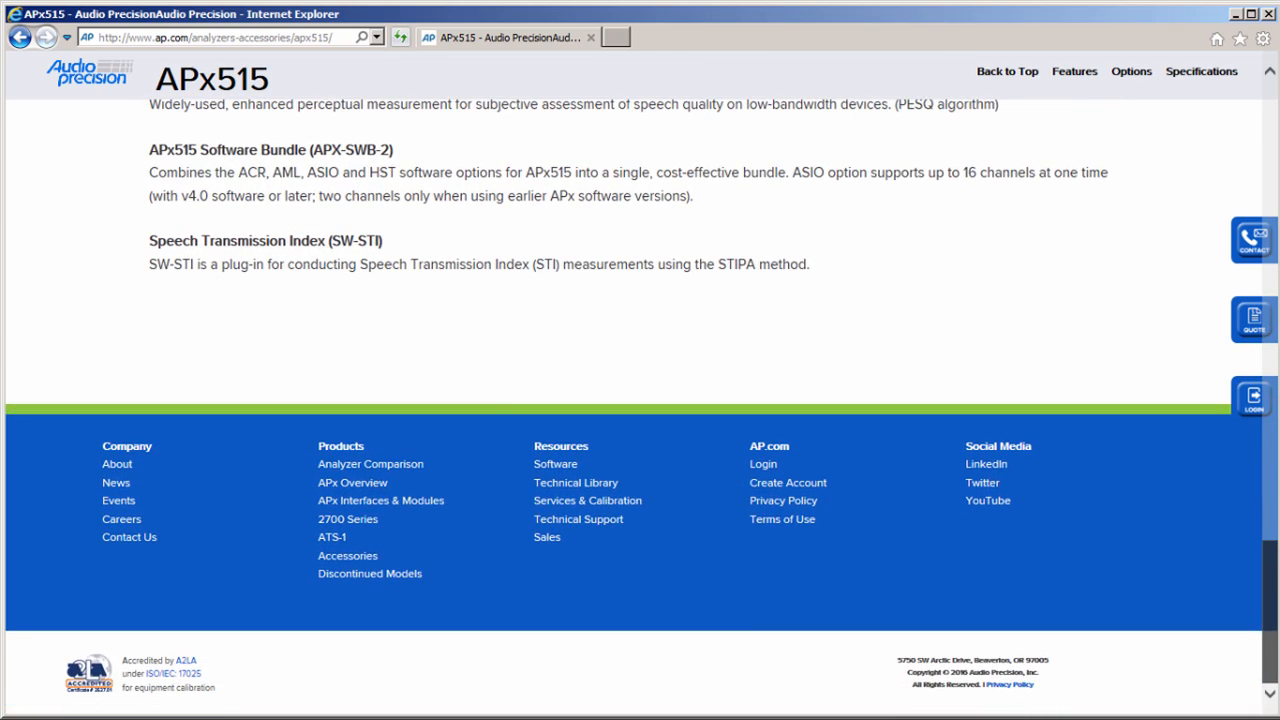
scroll(up, 3)
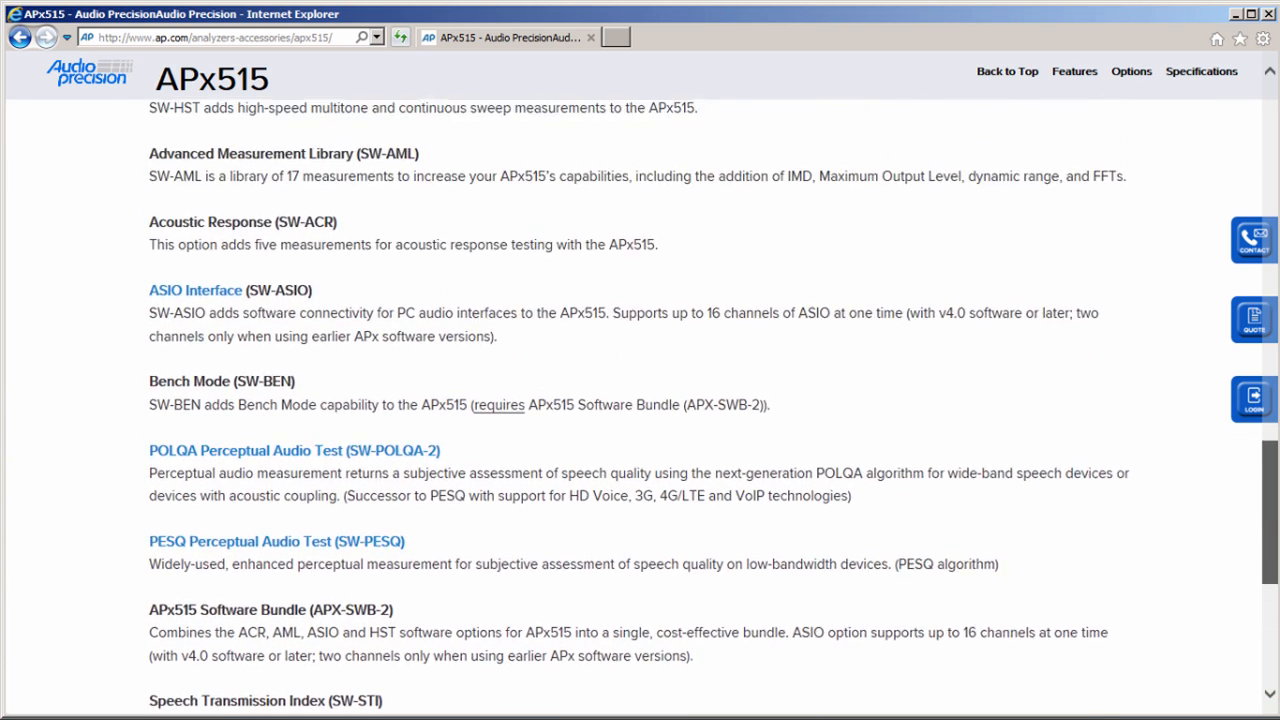